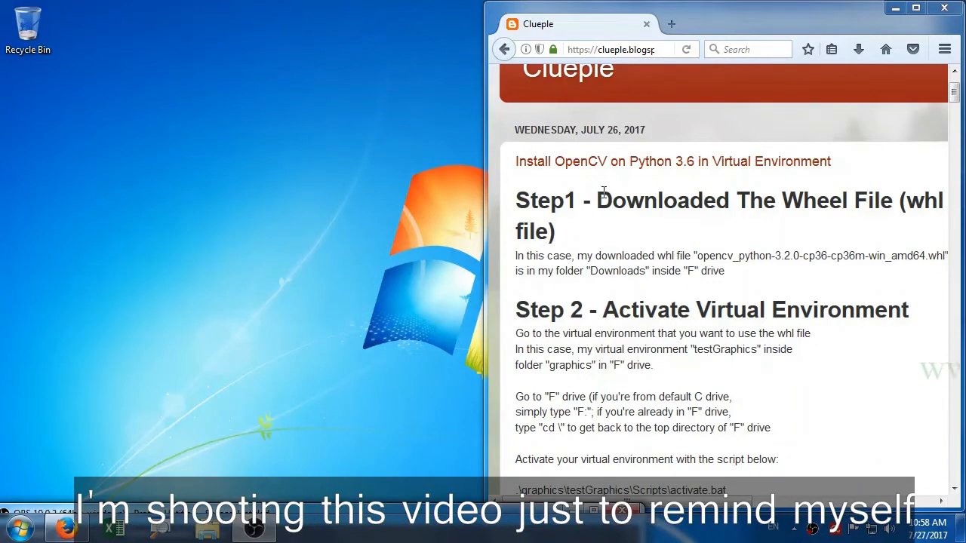
mouse_move(577, 154)
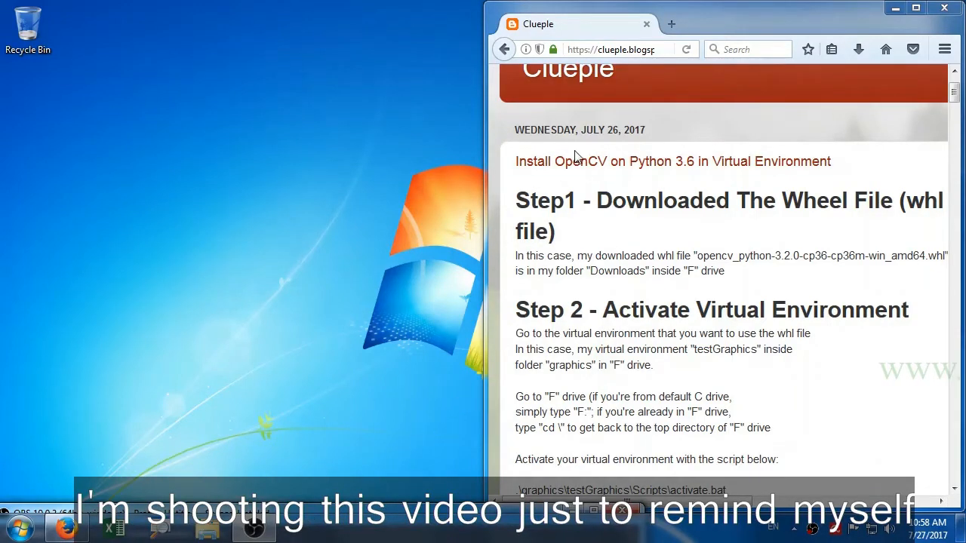
mouse_move(462, 402)
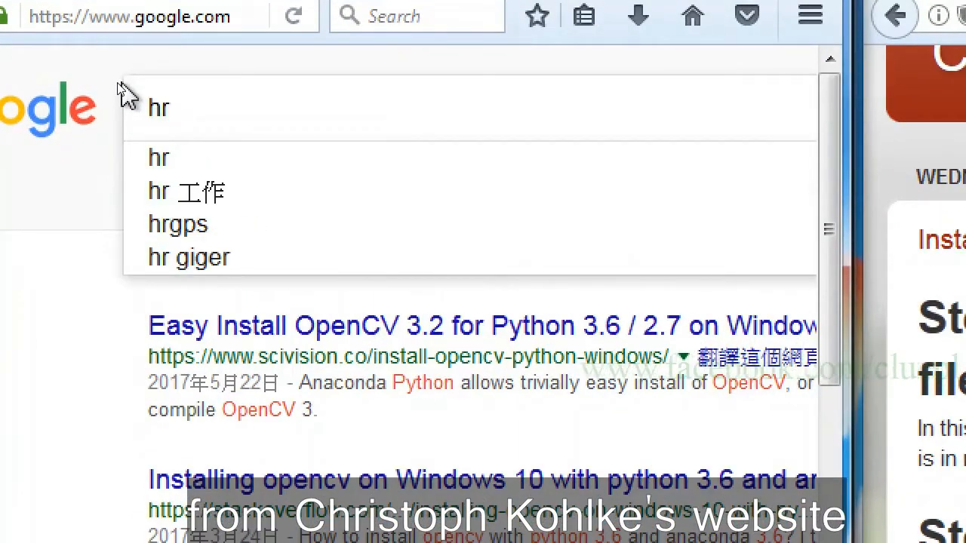
Search Google for 'christoph gohlke' and open his Python Extension Packages for Windows page.
type("christop")
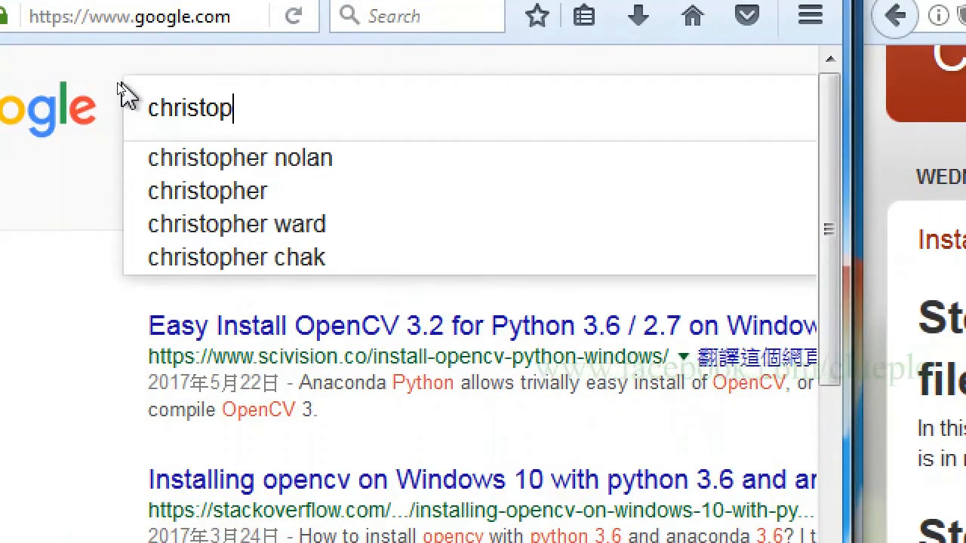
type("christoph gohlke")
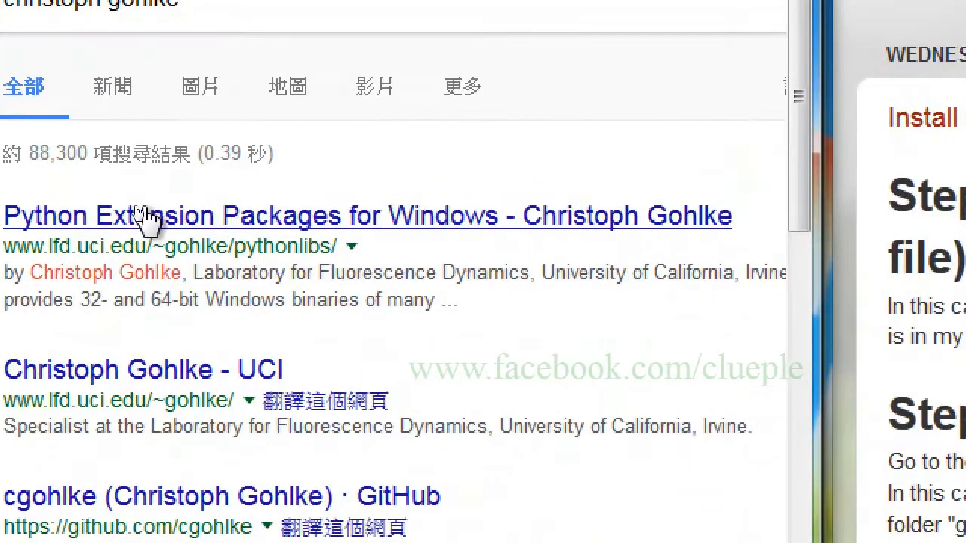
left_click(365, 215)
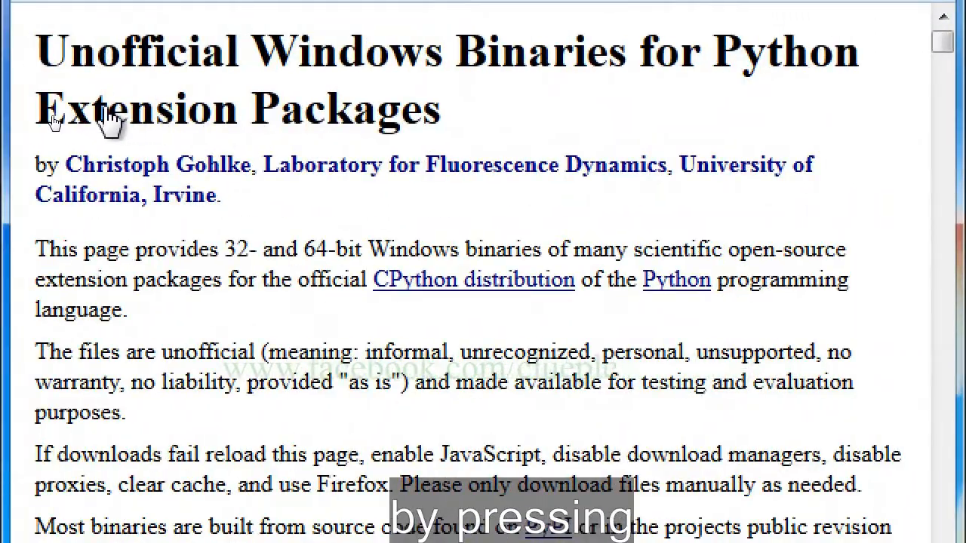
Find 'opencv' on the page and save the opencv_python-3.2.0-cp36-cp36m-win_amd64.whl wheel.
key("ctrl+f")
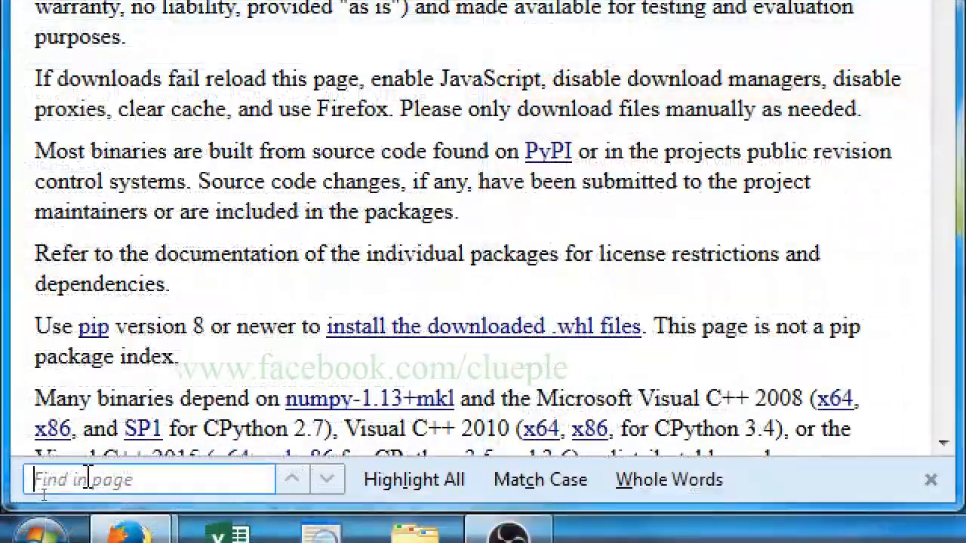
type("opencv")
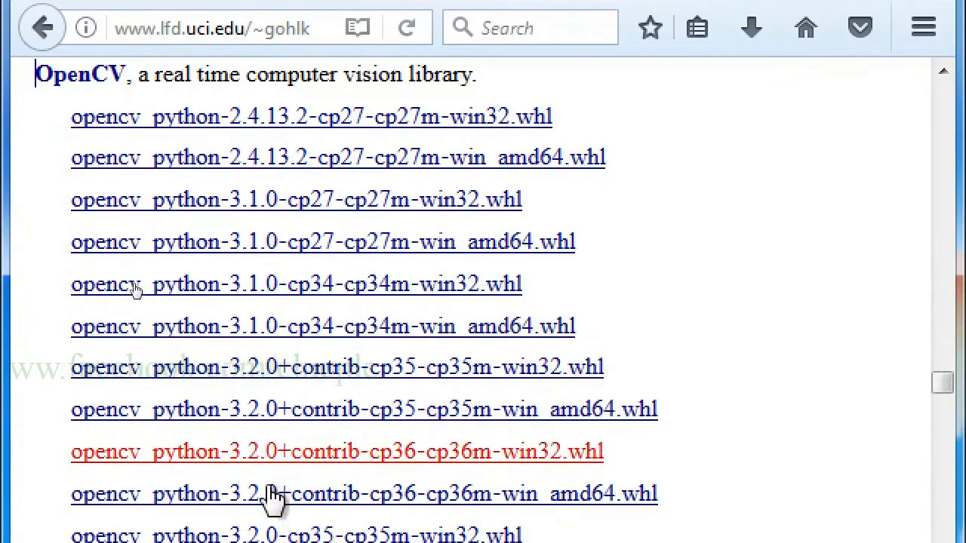
scroll("down", 3)
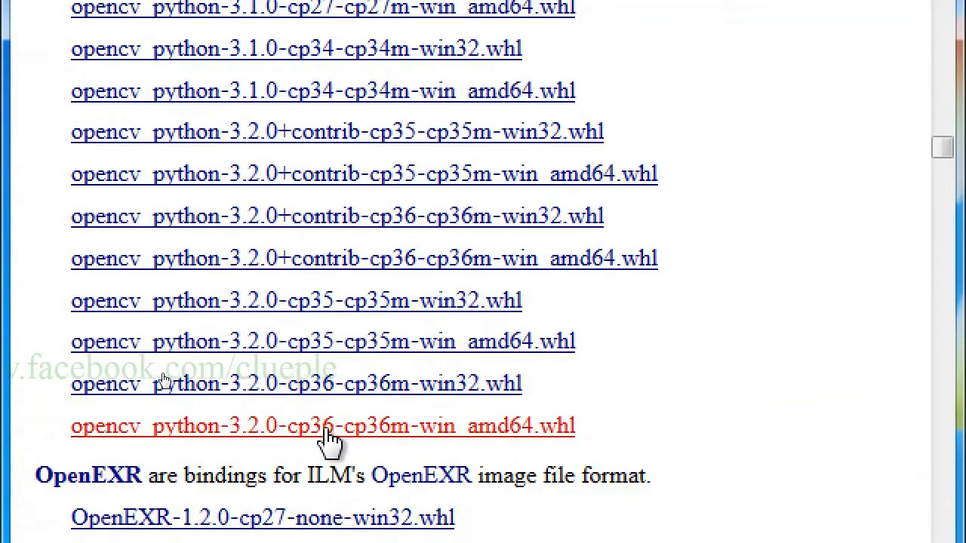
left_click(323, 426)
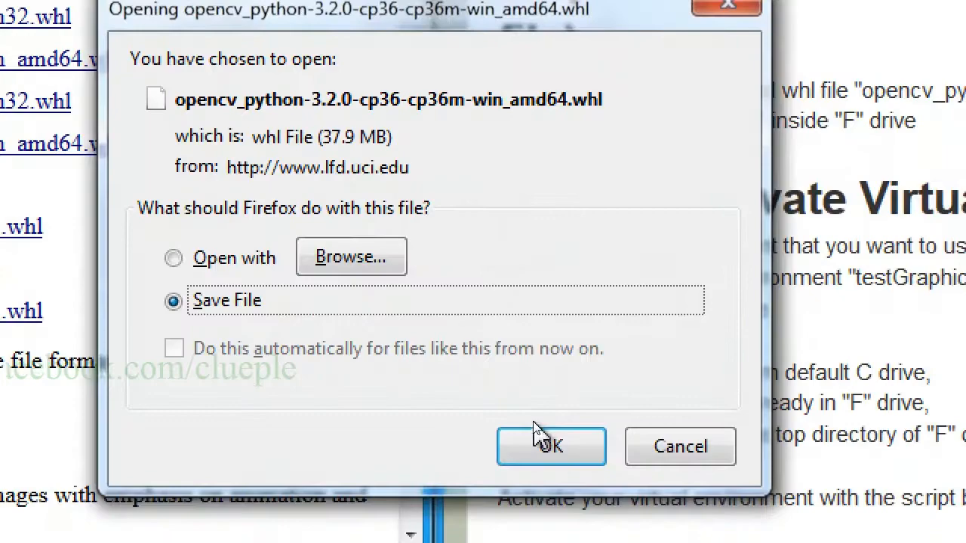
left_click(551, 447)
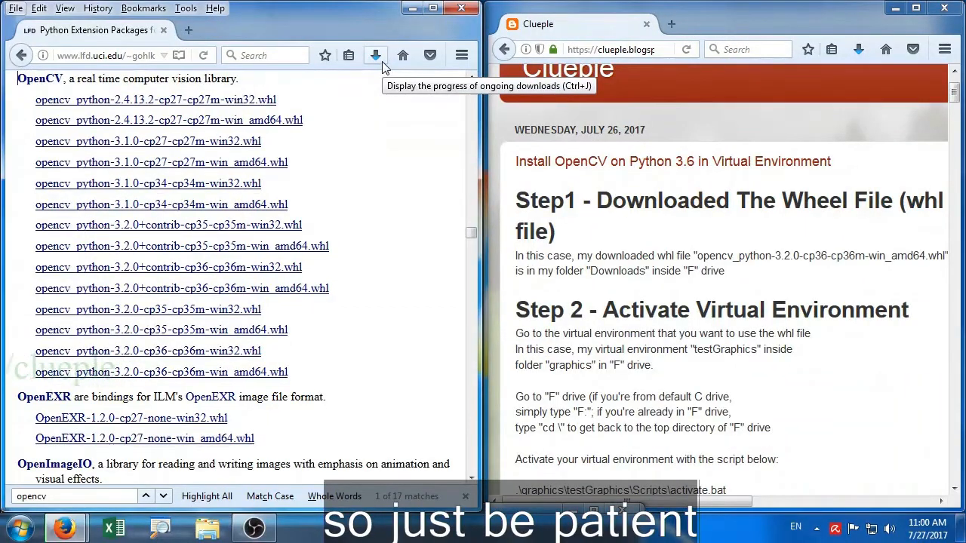
left_click(374, 54)
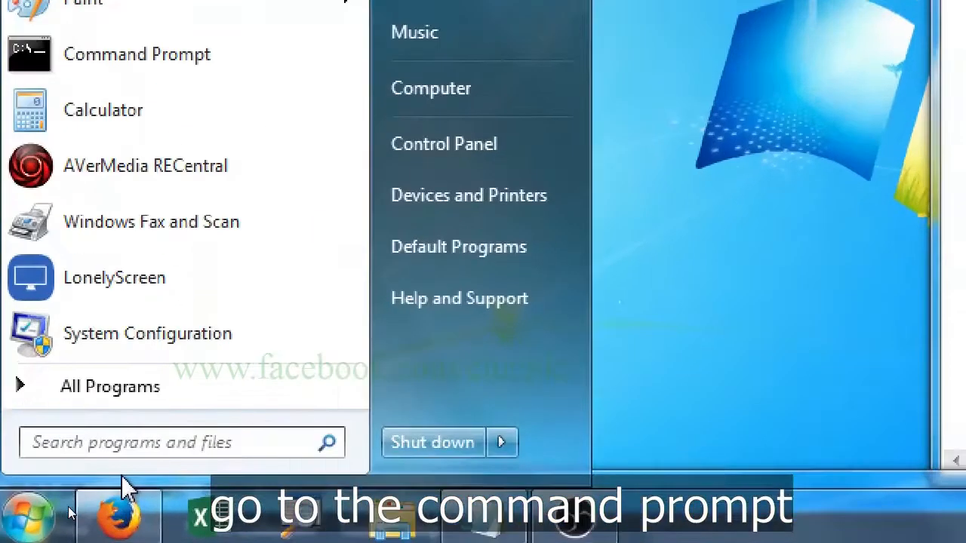
Start cmd, switch to drive D: and create the graphics folder with 'md graphics'.
type("cmd")
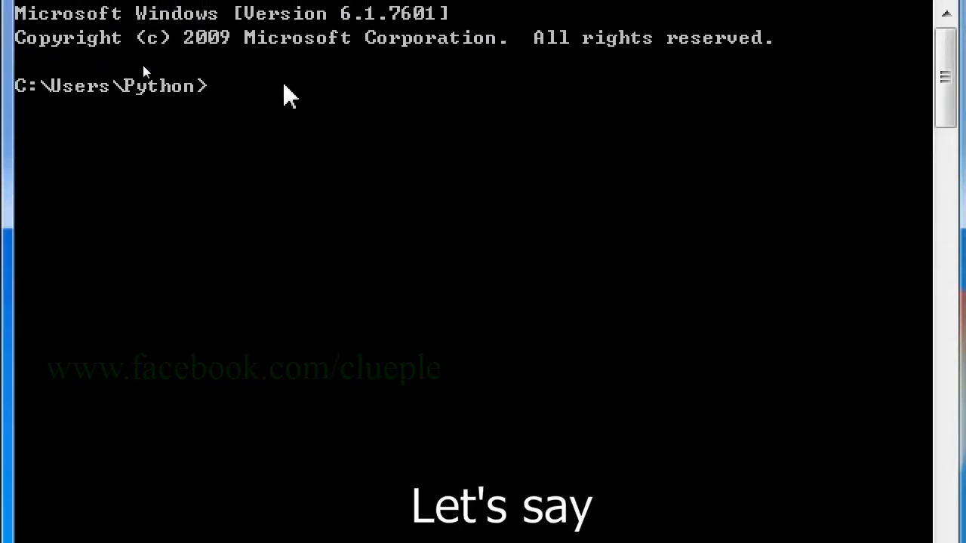
type("D:")
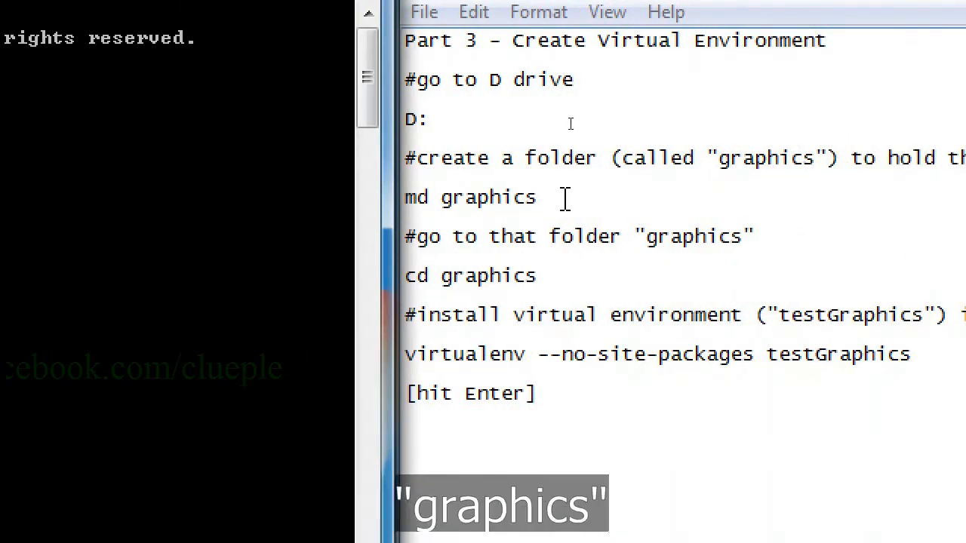
double_click(480, 196)
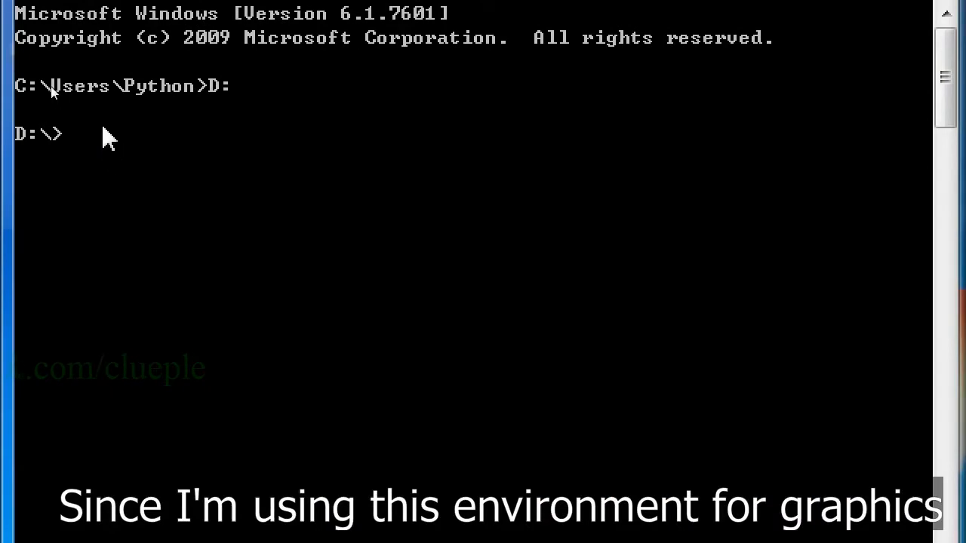
type("md")
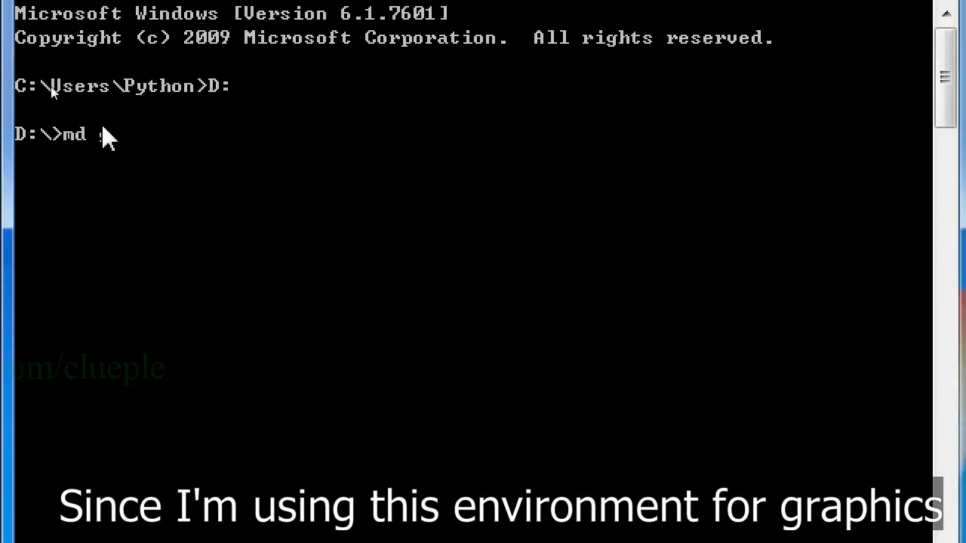
type("graphics")
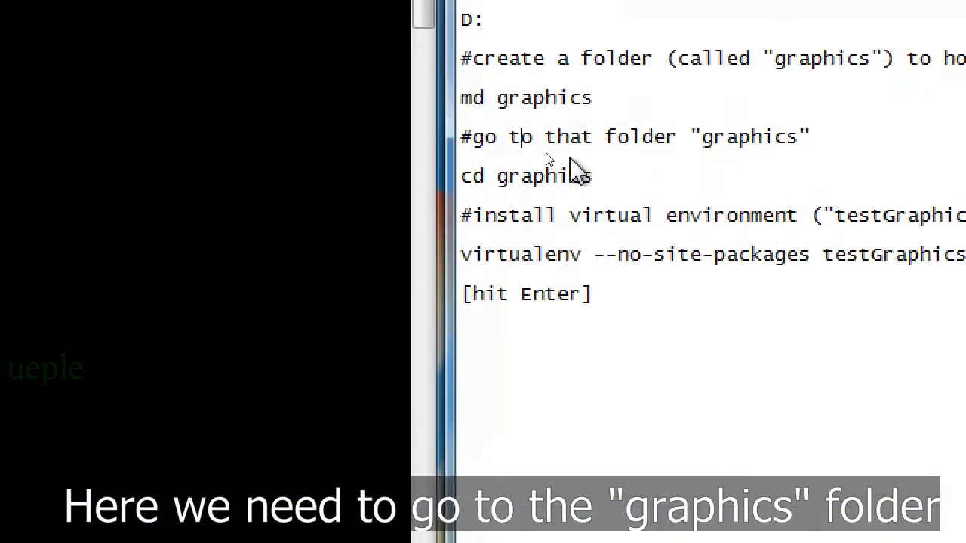
Inside graphics, run 'virtualenv --no-site-packages testGraphics' to create the environment.
double_click(527, 175)
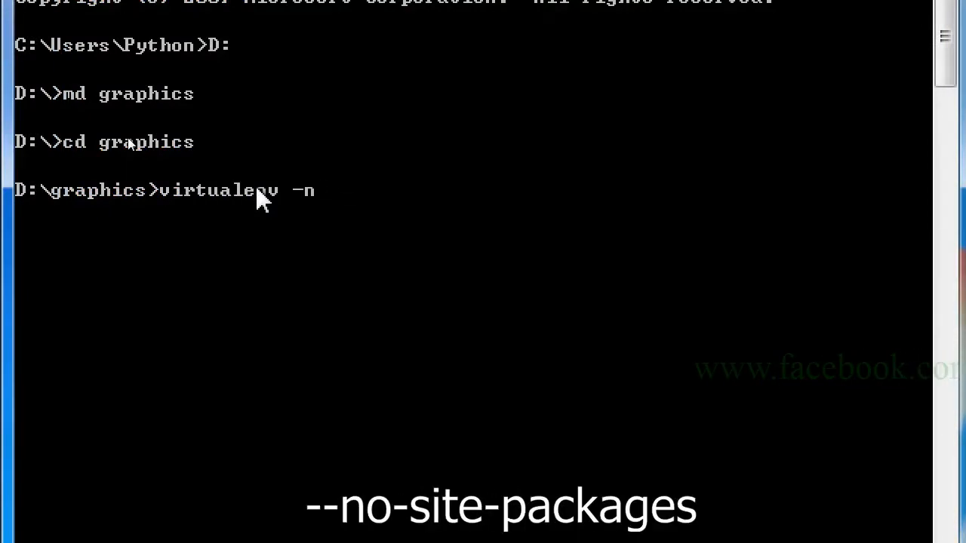
type("--no-site-packages tes")
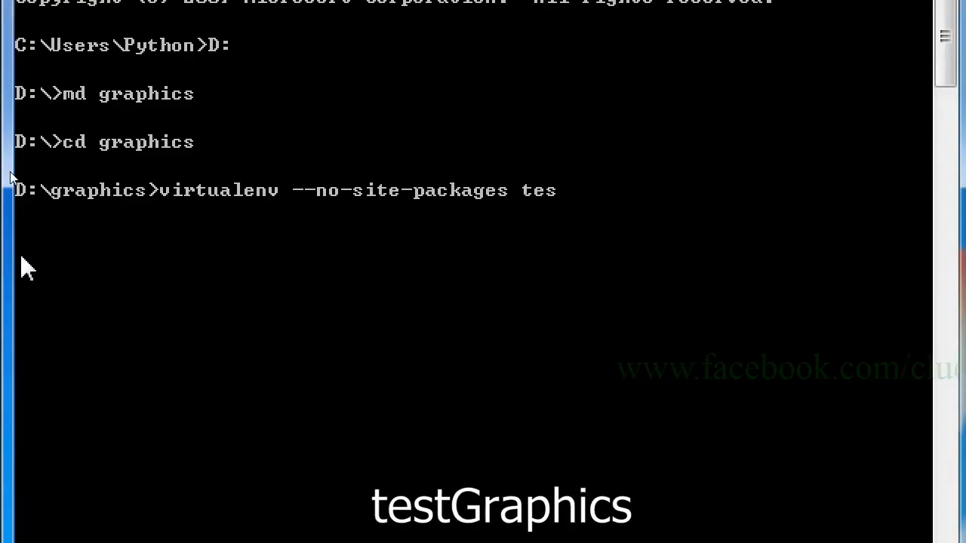
key("enter")
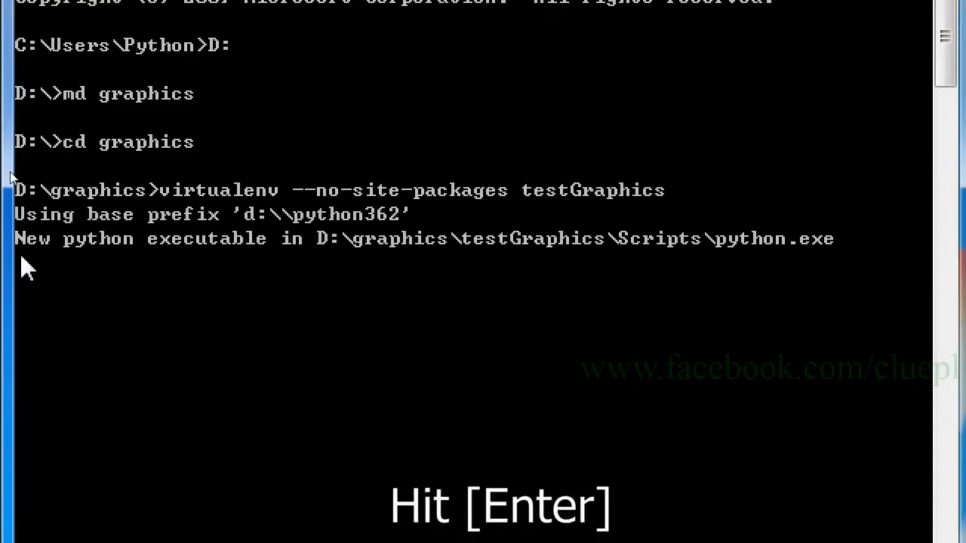
key("enter")
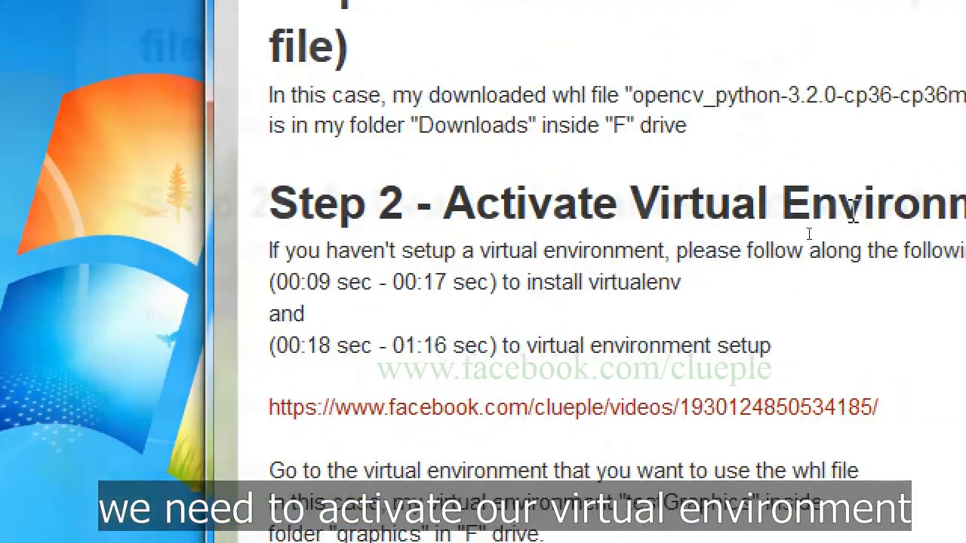
In a fresh cmd on d:, run .\graphics\testGraphics\Scripts\activate.bat to activate testGraphics.
scroll("down", 3)
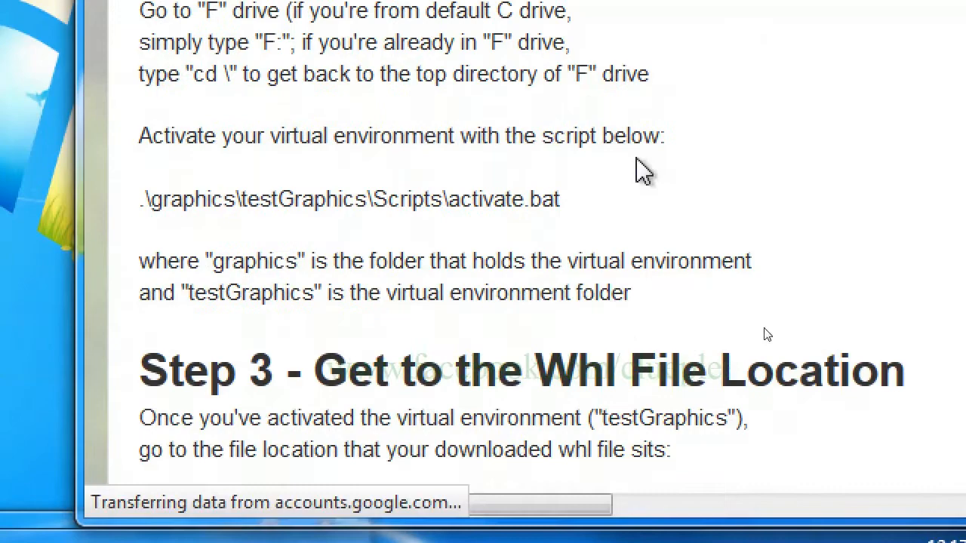
left_click_drag(139, 135, 558, 200)
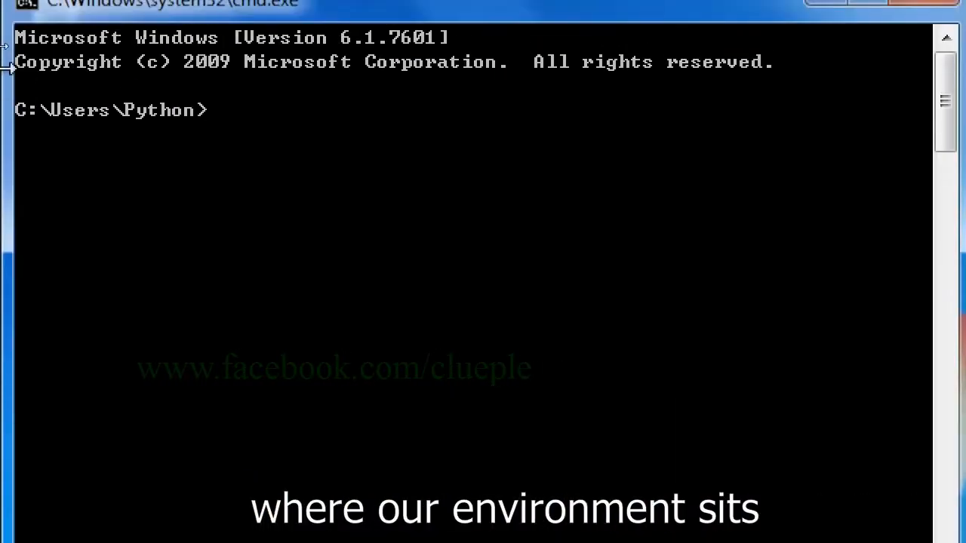
type("d:")
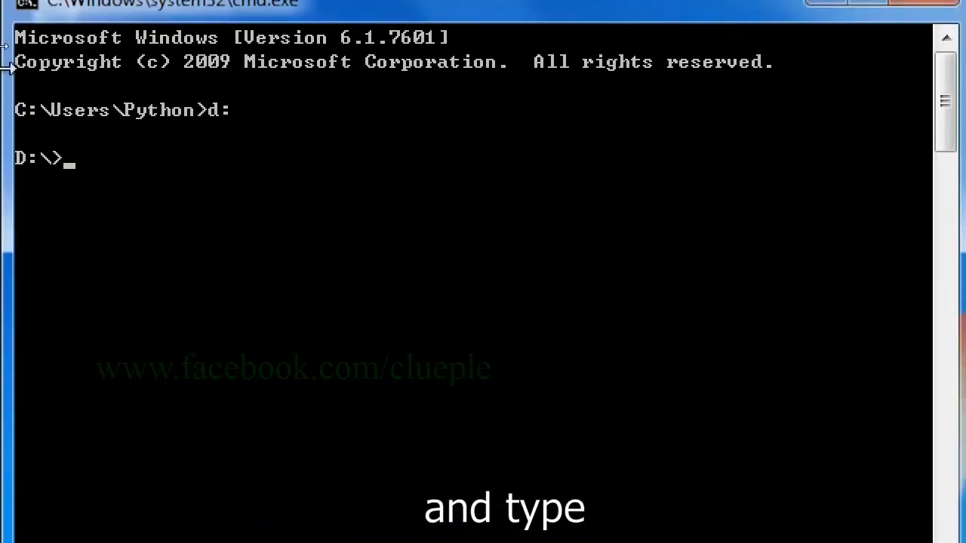
type(".\\graphics\\testGraphics\\Scripts")
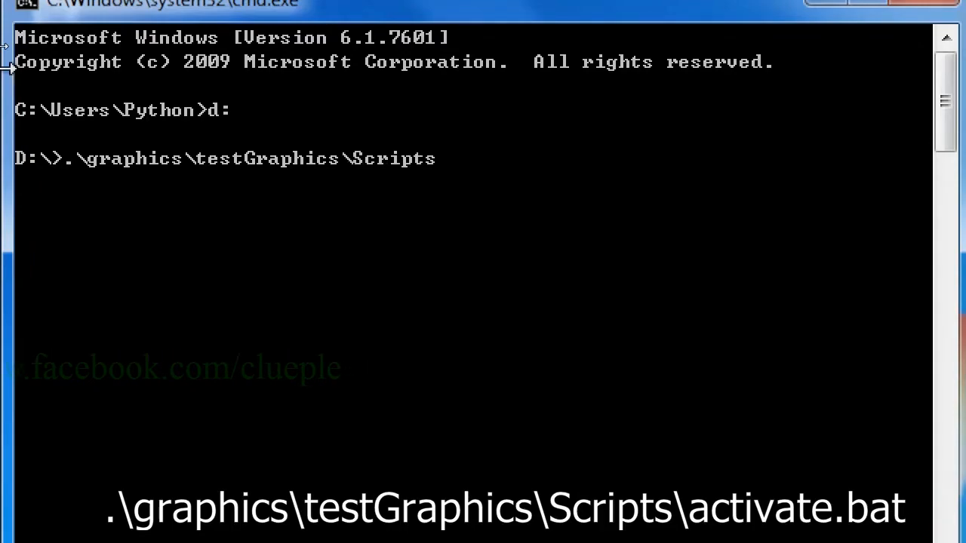
type("\\activate.bat")
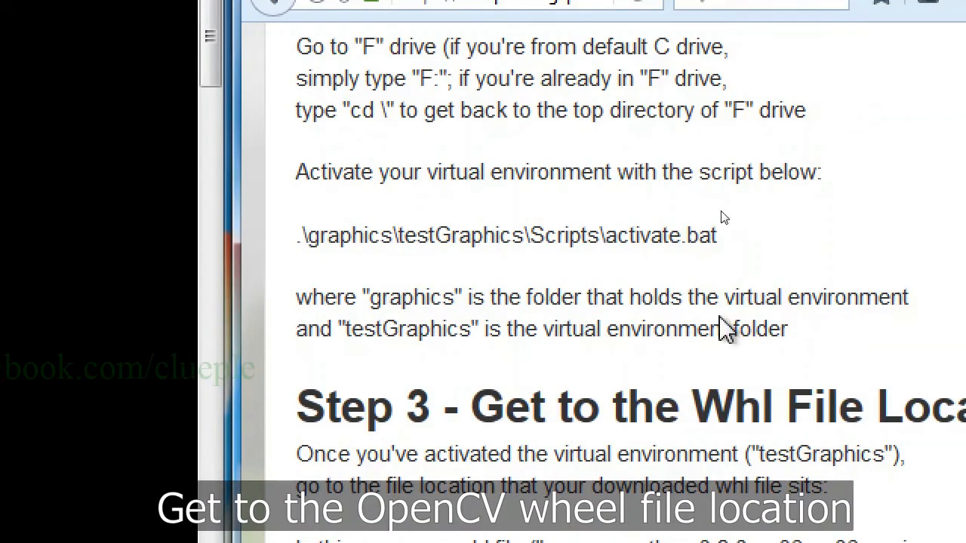
scroll("down", 3)
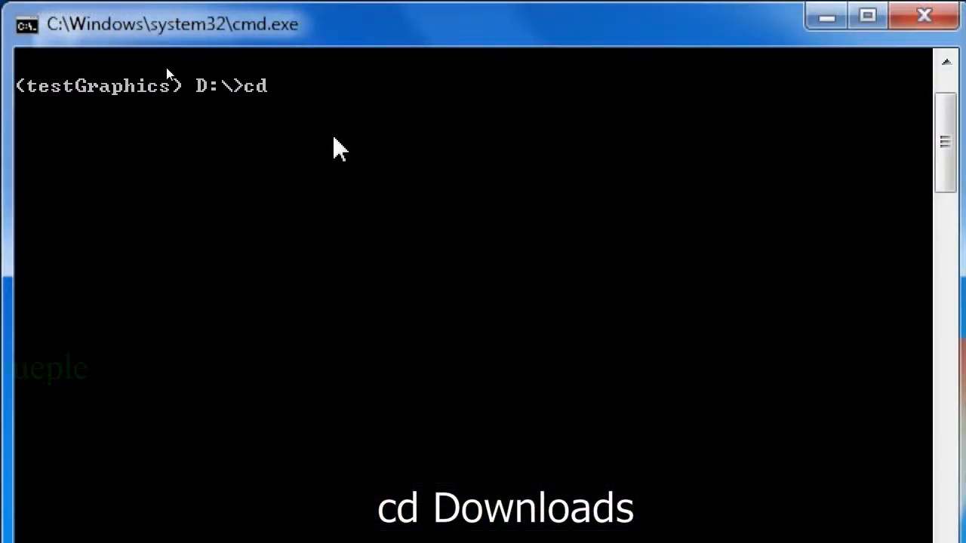
Go into Downloads and run pip install on the opencv_python-3.2.0 cp36 win_amd64 wheel.
type("Downloads")
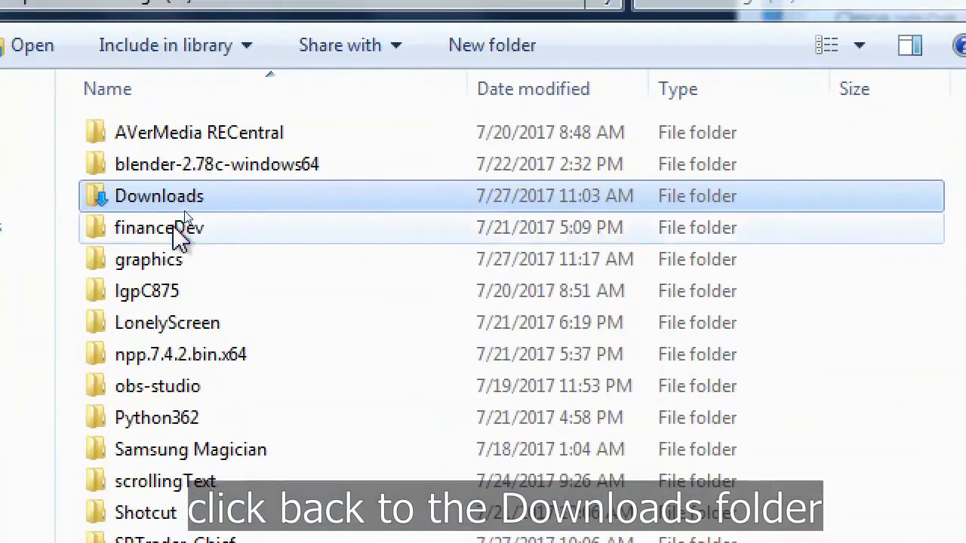
double_click(158, 196)
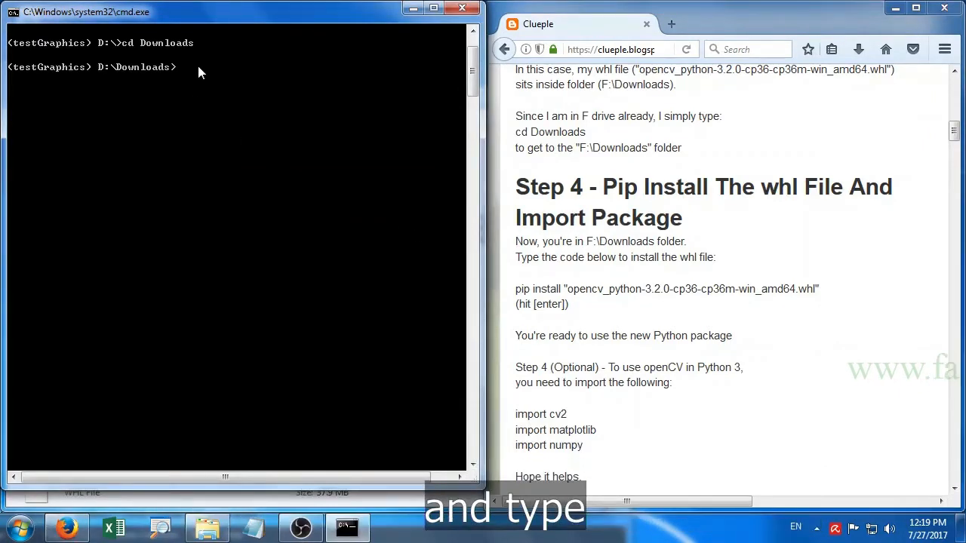
type("pip")
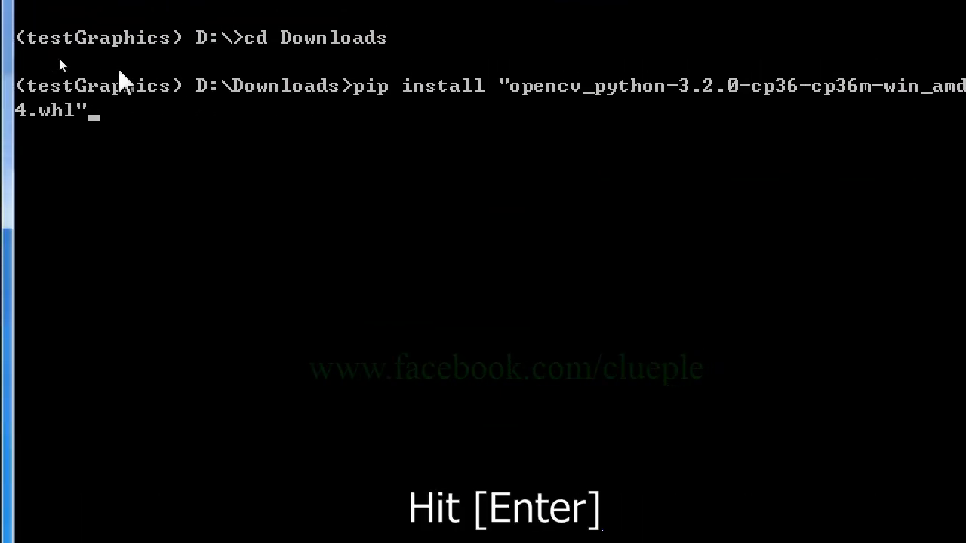
key("Enter")
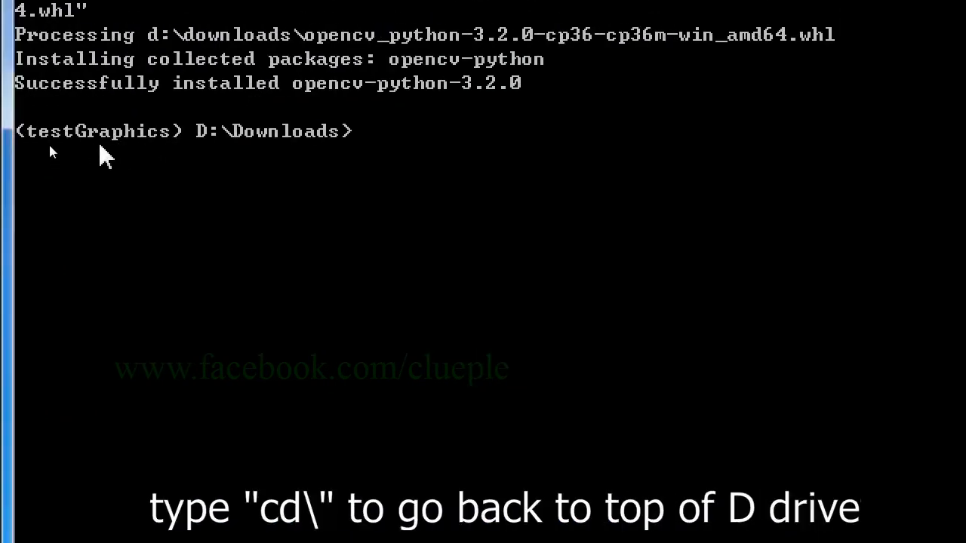
Return to D:\ with 'cd\' and launch IDLE via 'python -m idlelib.idle'.
type("cd")
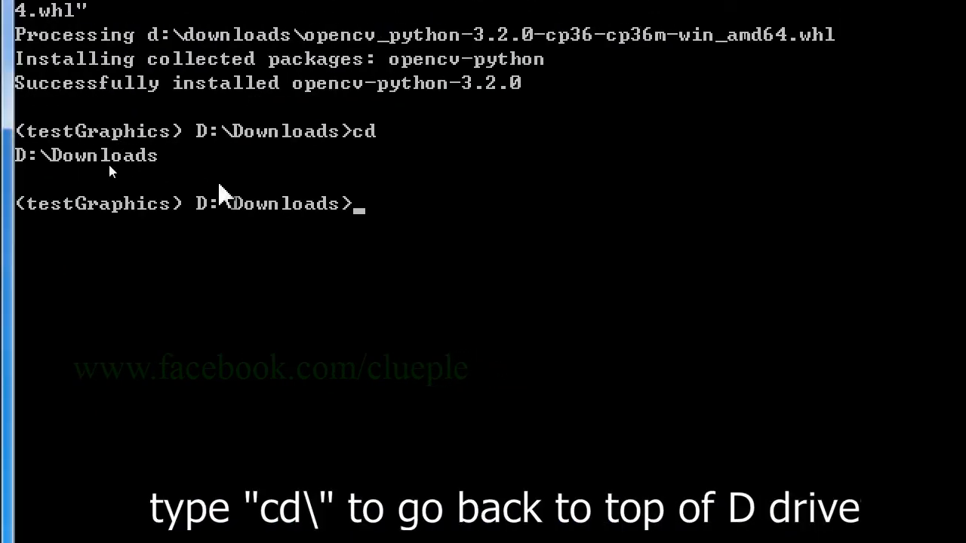
type("cd\\")
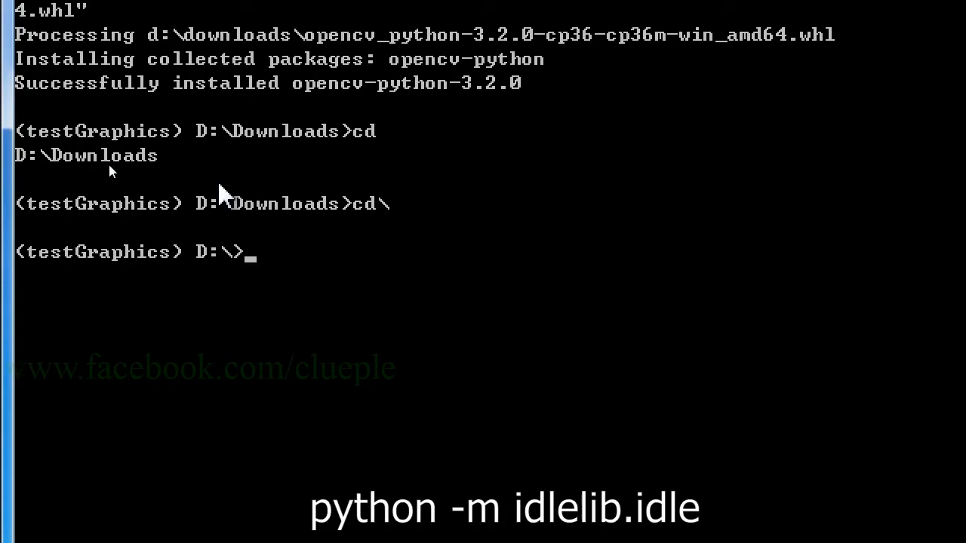
type("python -m idlelib.idle")
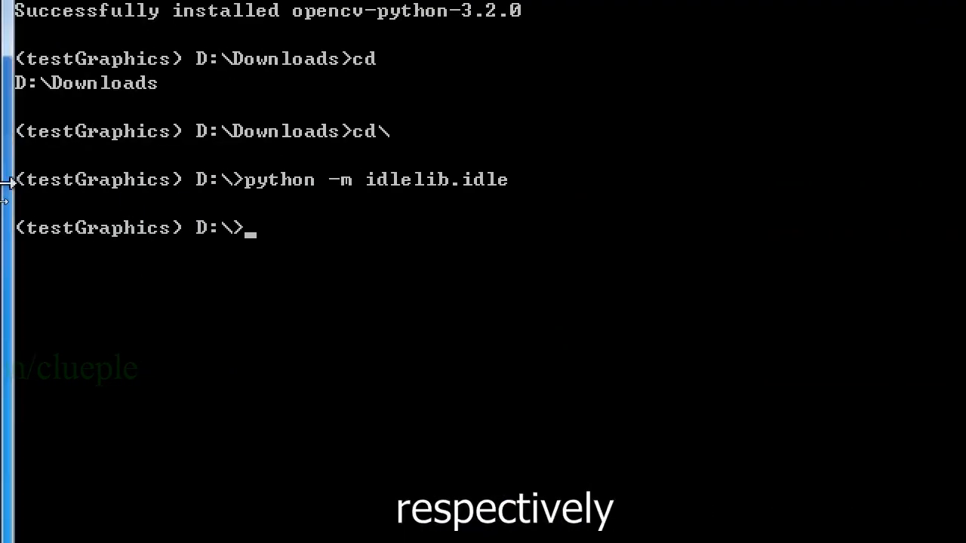
Run 'pip install matplotlib' and 'pip install numpy' in the testGraphics command window.
type("pip instal")
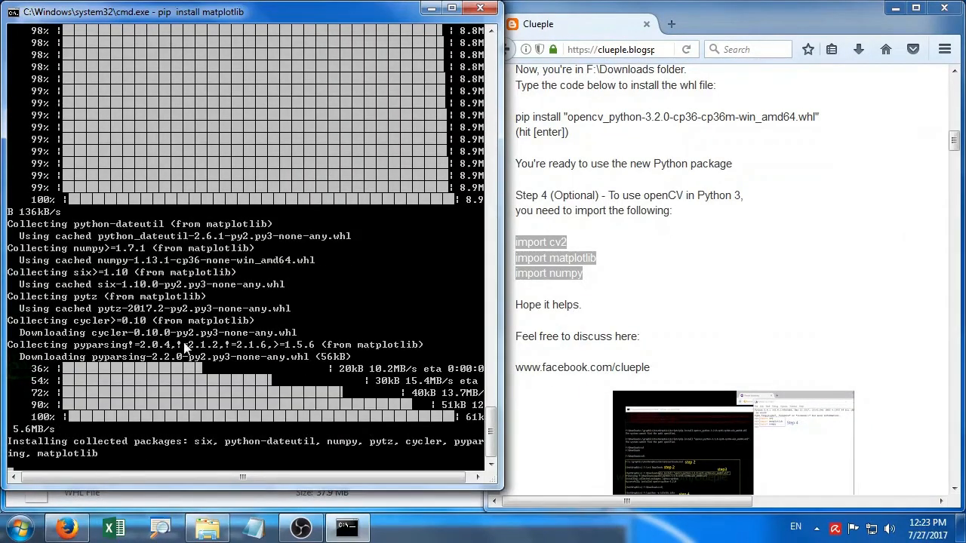
left_click(452, 9)
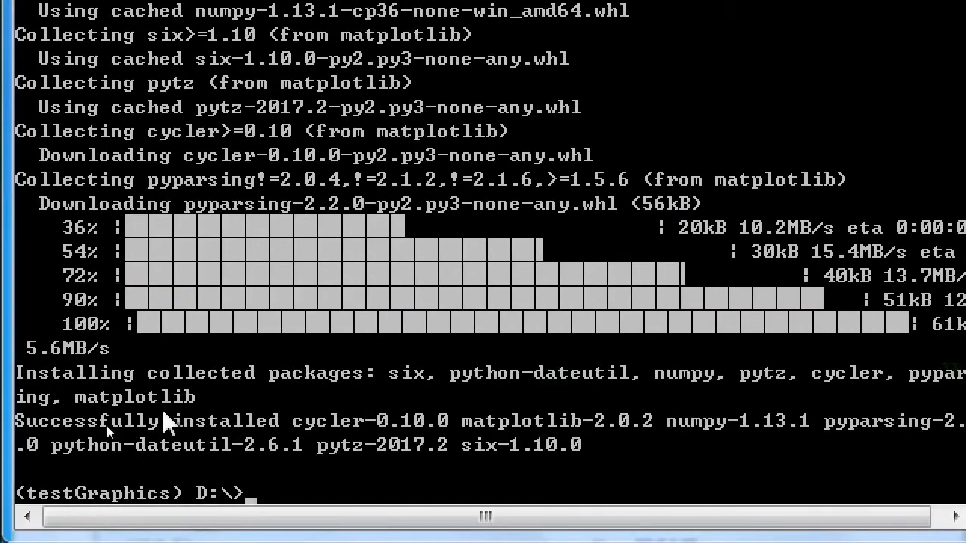
type("pip install numpy")
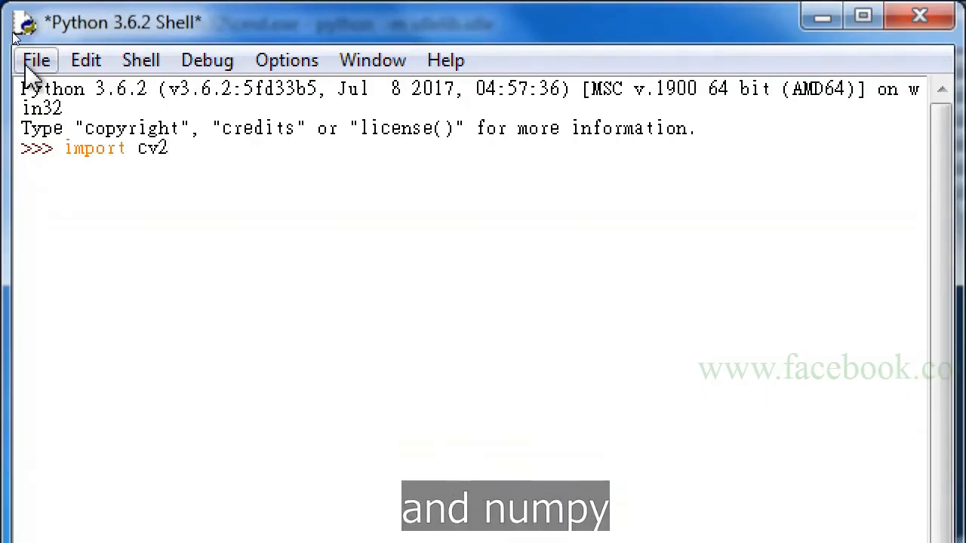
Enter 'import matplotlib' in the IDLE shell after 'import cv2'.
type("import matplotl")
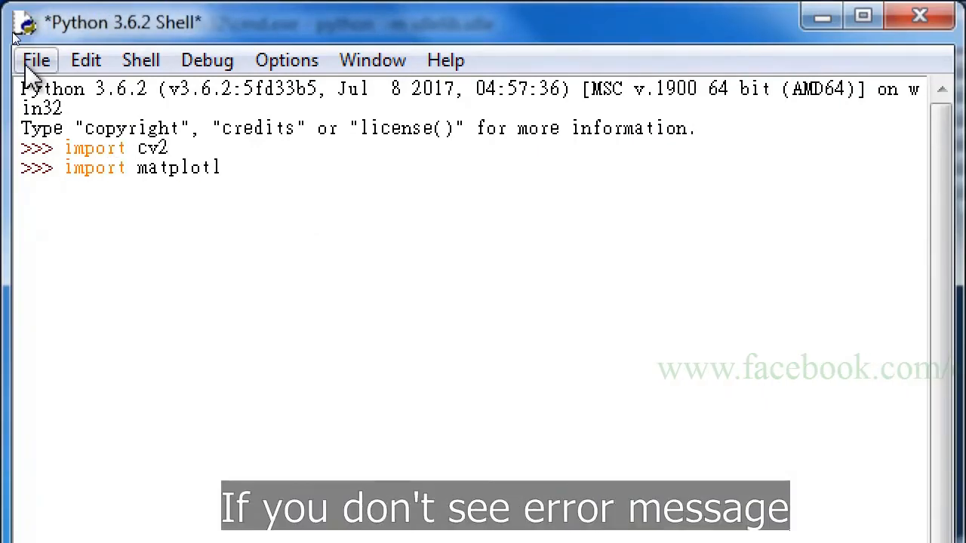